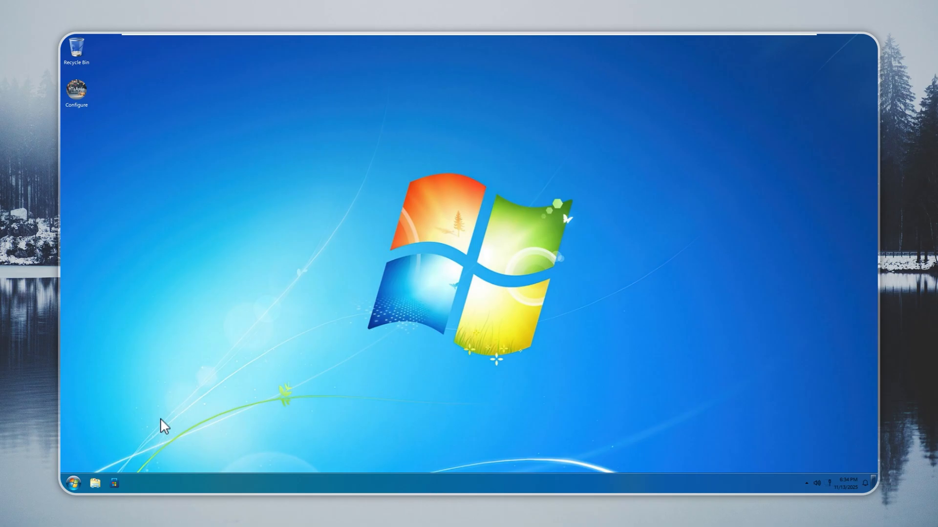
mouse_move(93, 457)
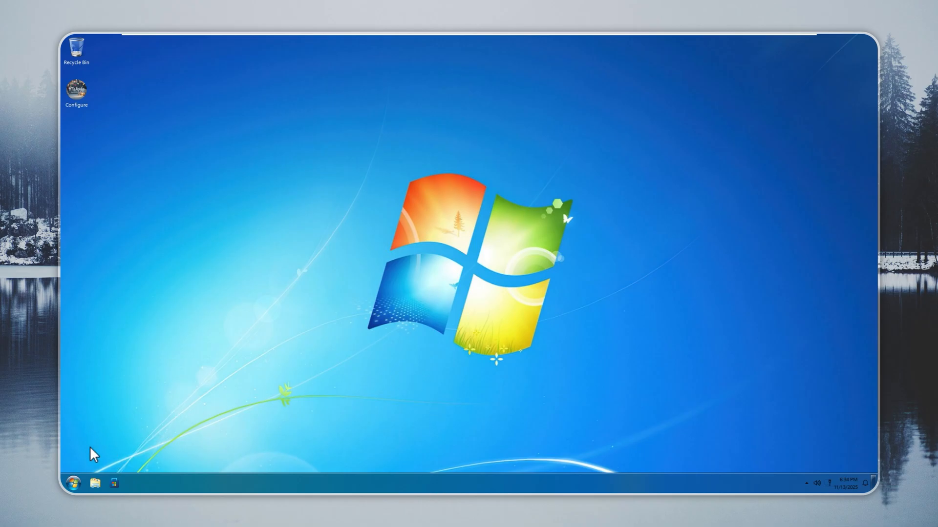
Step: Browse This PC in File Explorer and scroll the Windows 11 installed apps list (Edge, OneDrive, Teams, To Do)
left_click(94, 482)
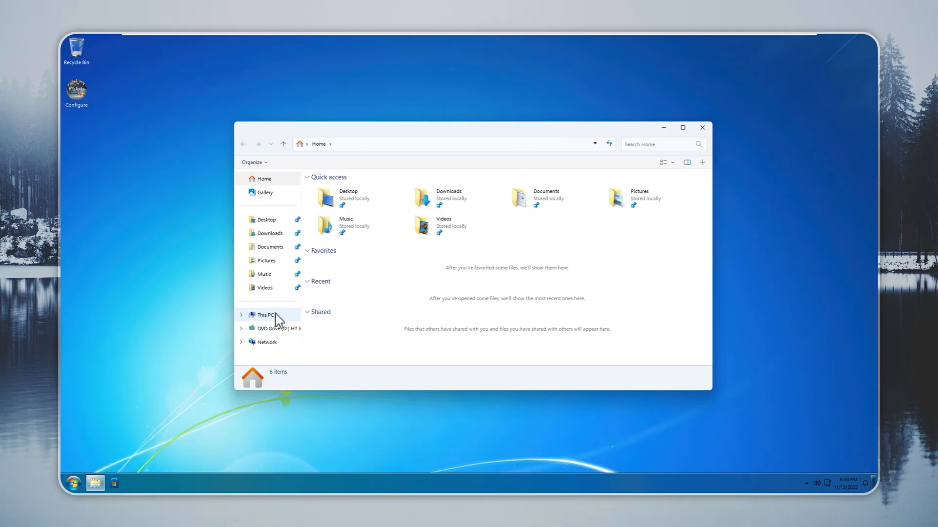
left_click(701, 127)
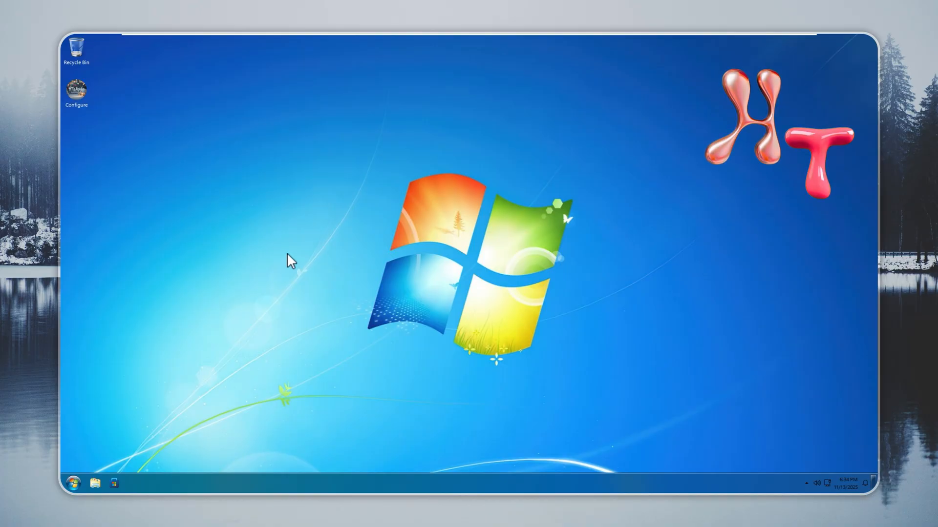
mouse_move(303, 274)
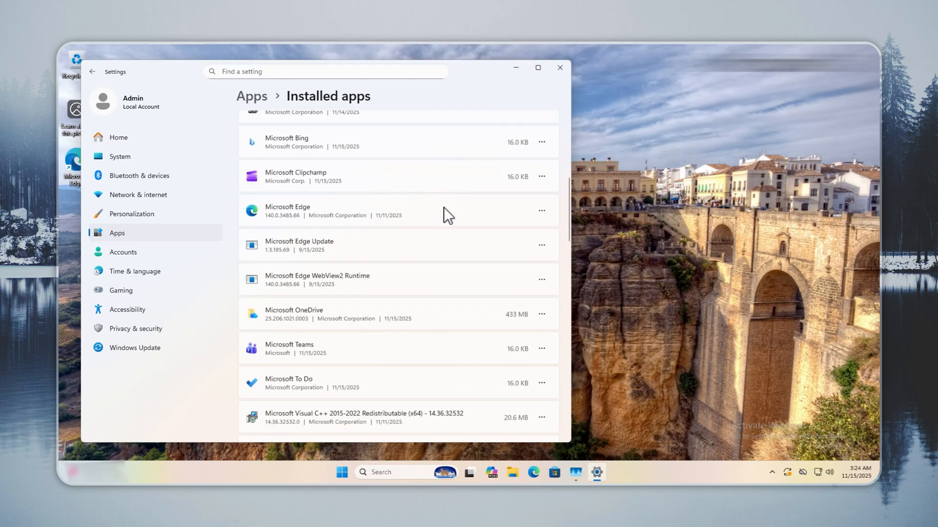
scroll("down", 3)
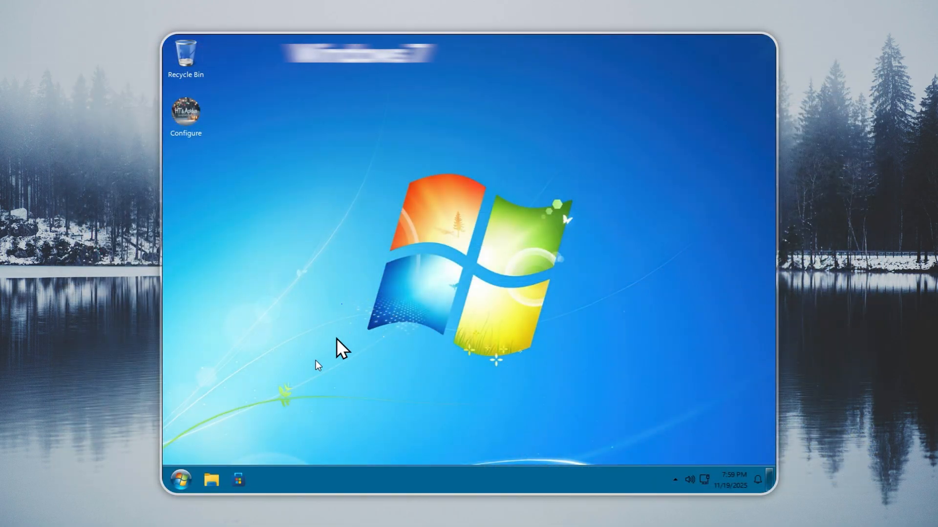
Step: Show the Windows 7 Remastered installed apps page in Settings, which reports nothing to show
left_click(182, 479)
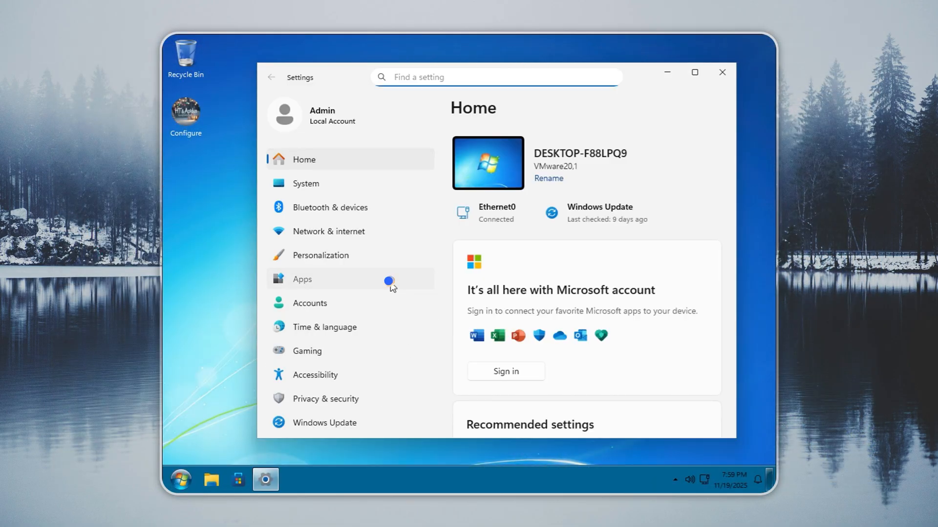
left_click(302, 279)
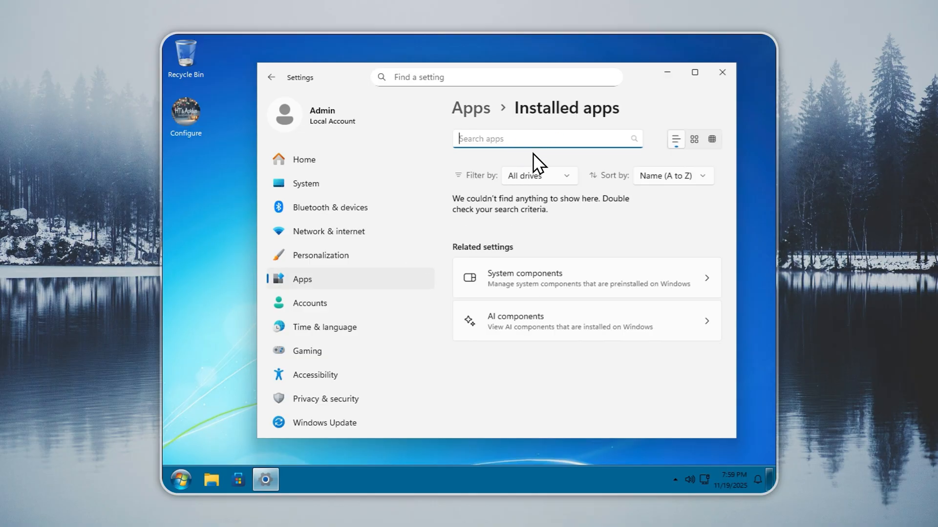
mouse_move(695, 240)
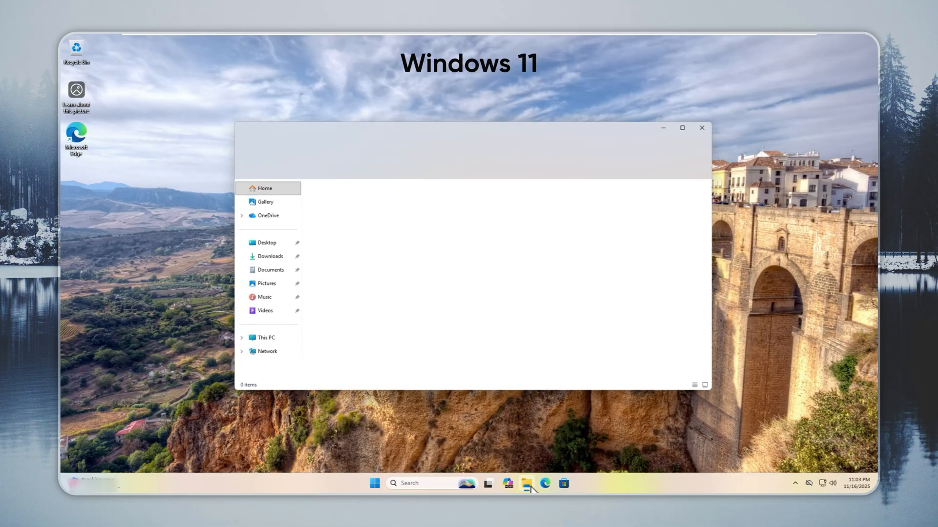
Step: View This PC's drives and bring up Local Disk (C:) properties (31.7 GB free of 64.1 GB)
left_click(265, 337)
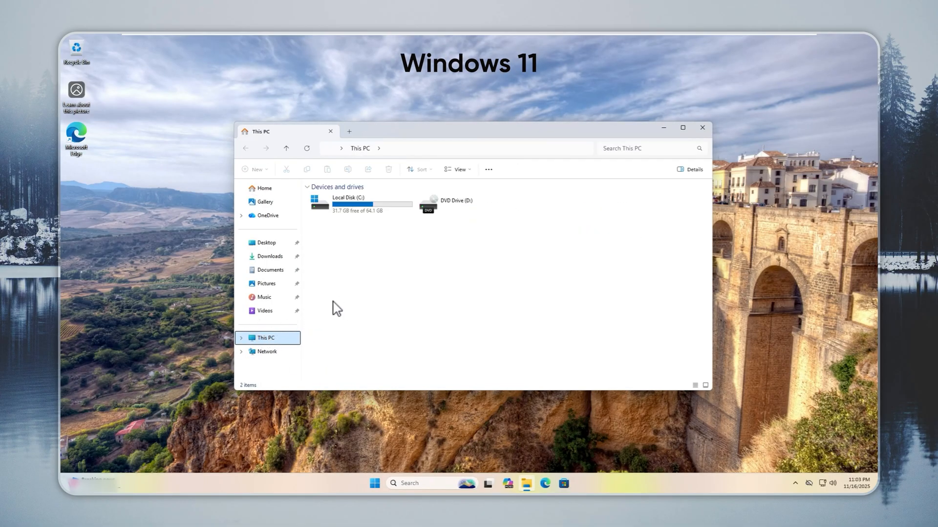
right_click(362, 201)
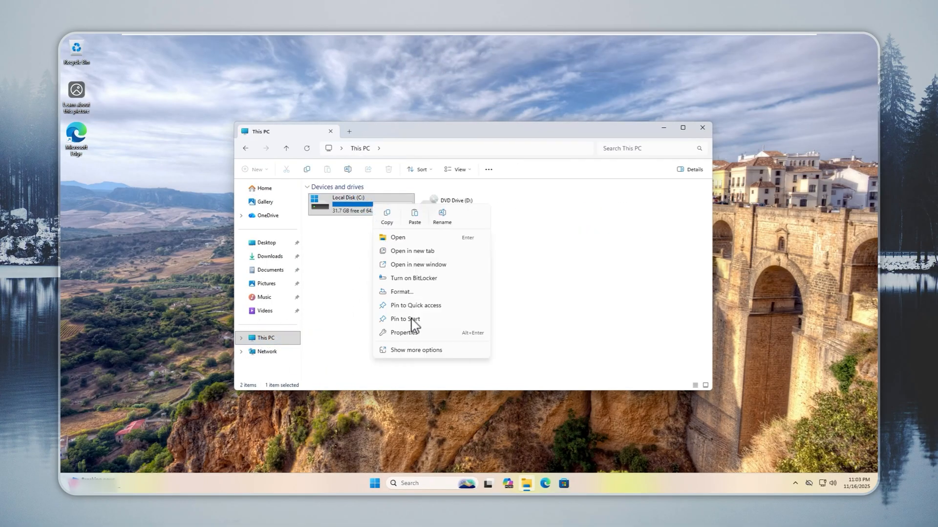
left_click(404, 333)
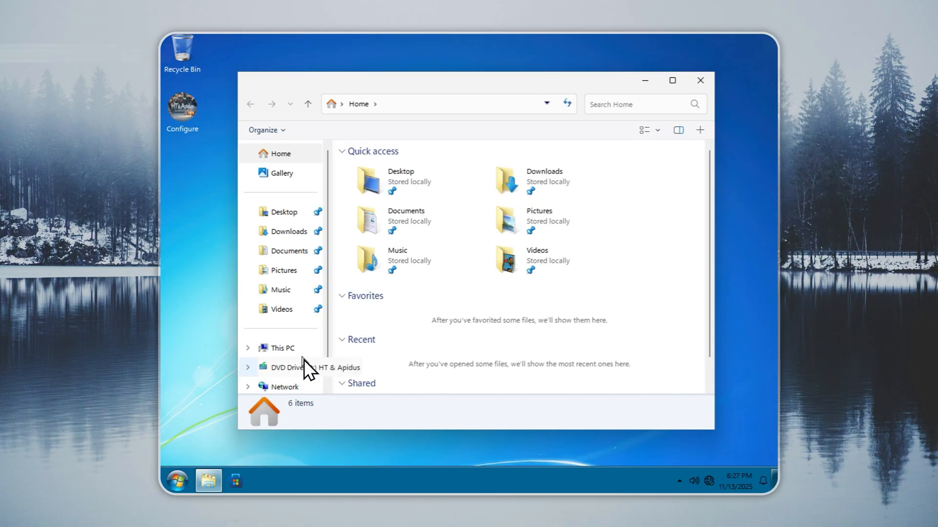
Step: Show Local Disk (C:) properties on Windows 7 Remastered: 7.10 GB used, 22.0 GB free of 29.1 GB
left_click(281, 347)
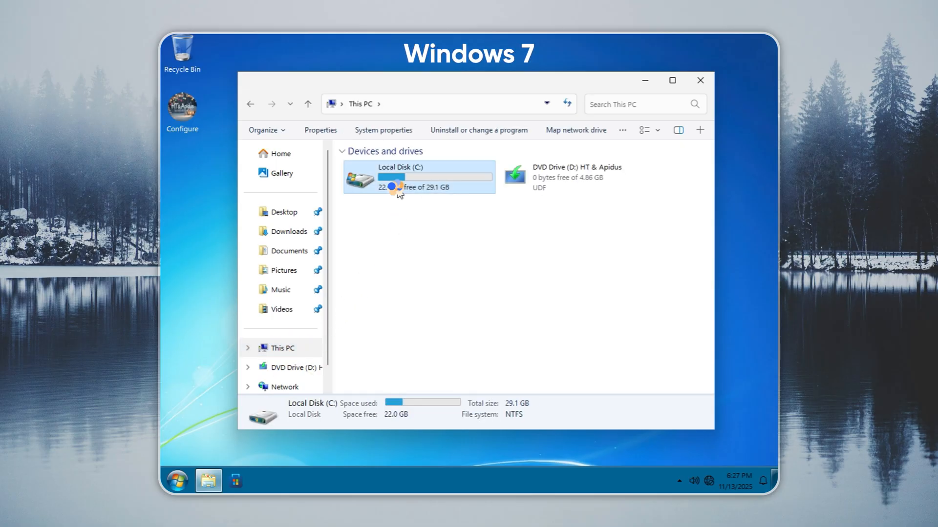
double_click(418, 177)
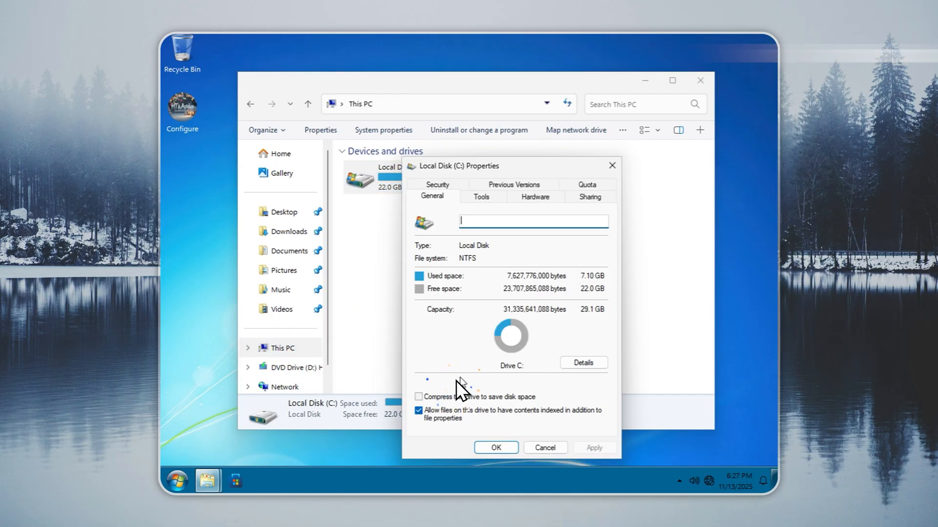
mouse_move(581, 297)
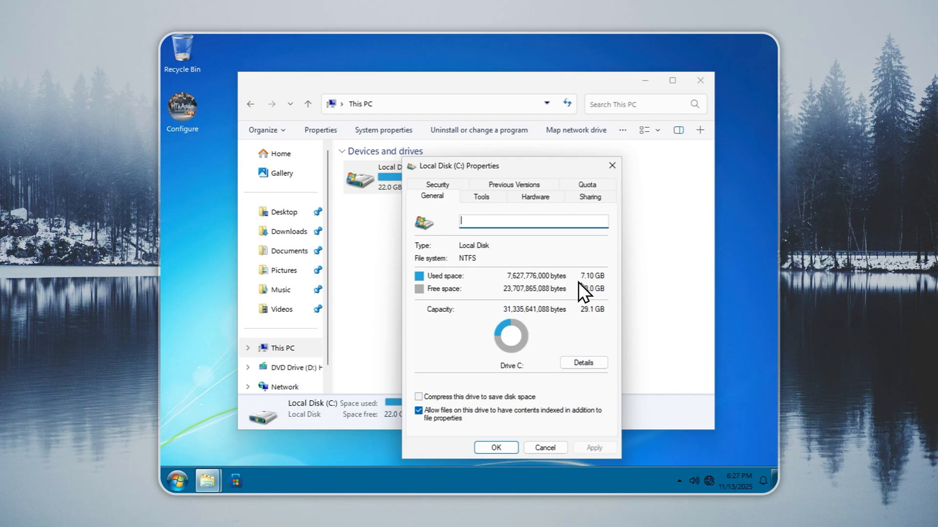
mouse_move(623, 338)
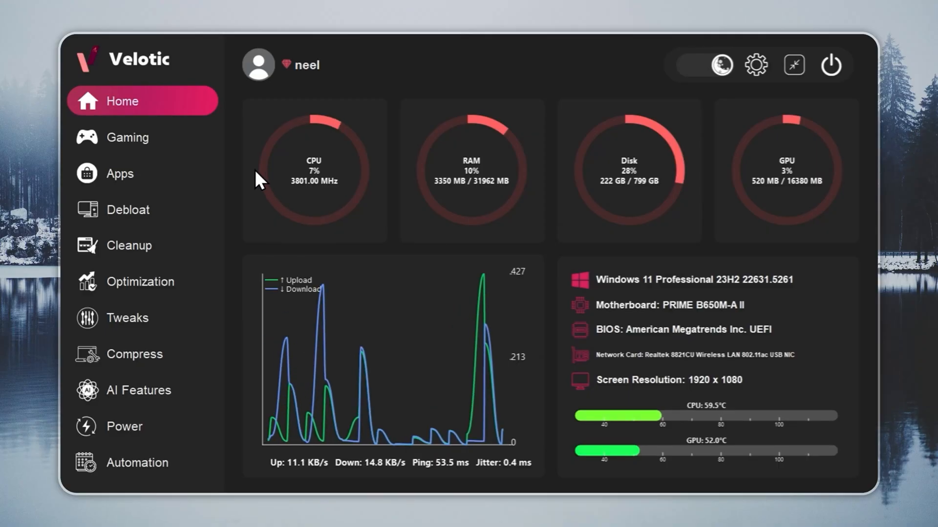
mouse_move(243, 160)
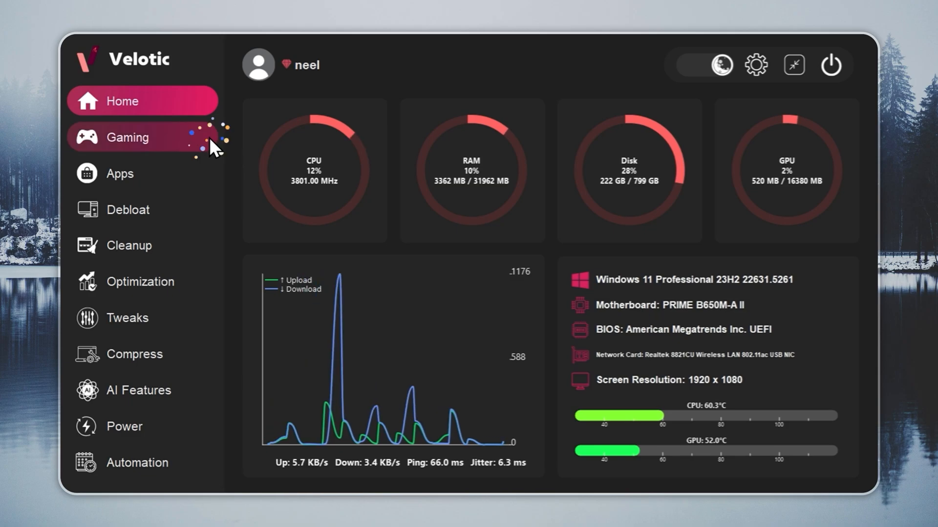
Step: Review Velotic's Gaming, Cleanup, Optimization and Debloat pages
left_click(128, 137)
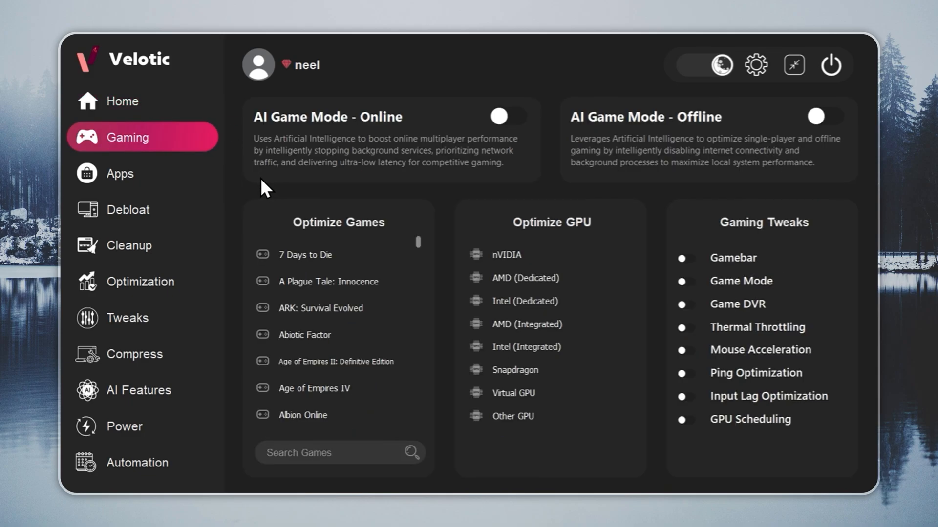
mouse_move(227, 237)
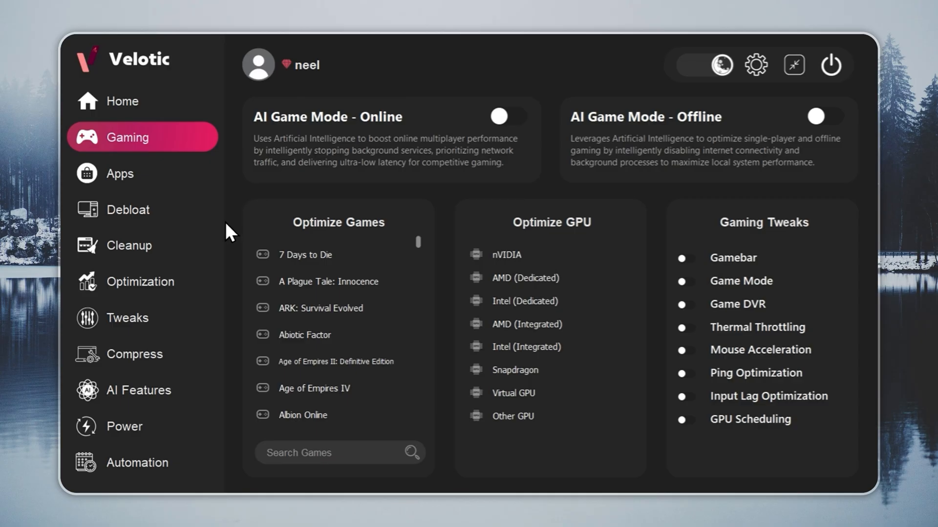
mouse_move(191, 271)
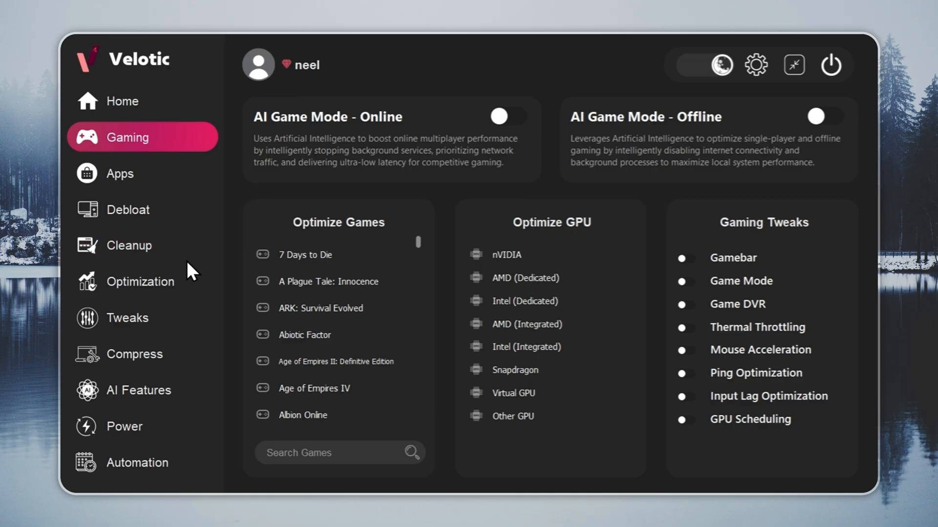
left_click(129, 246)
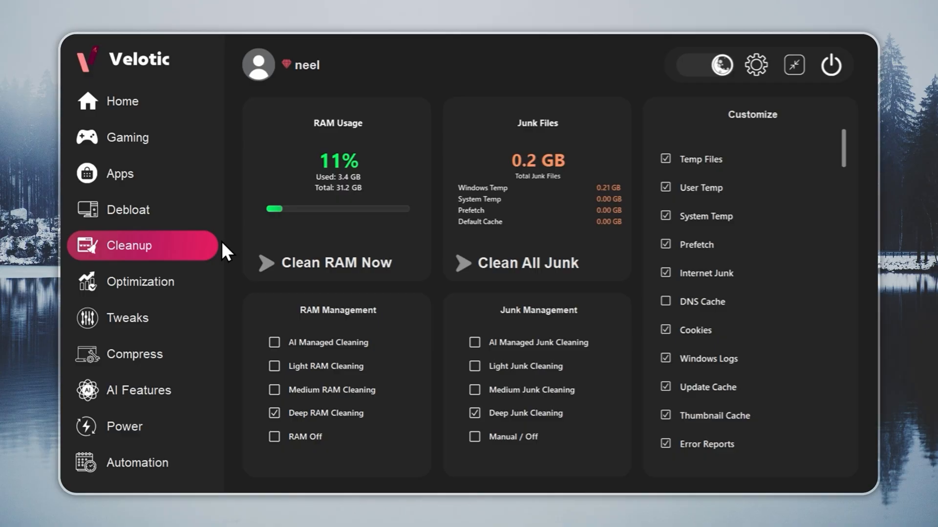
mouse_move(466, 233)
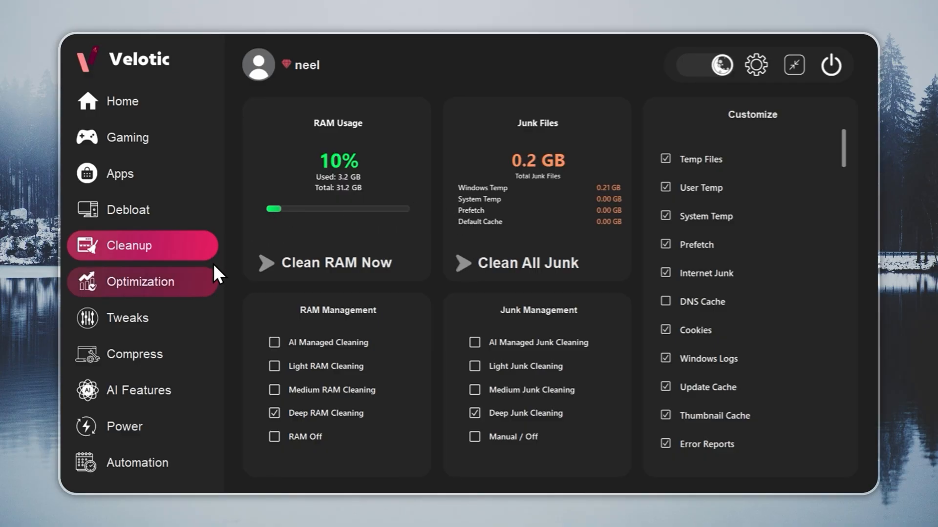
left_click(140, 281)
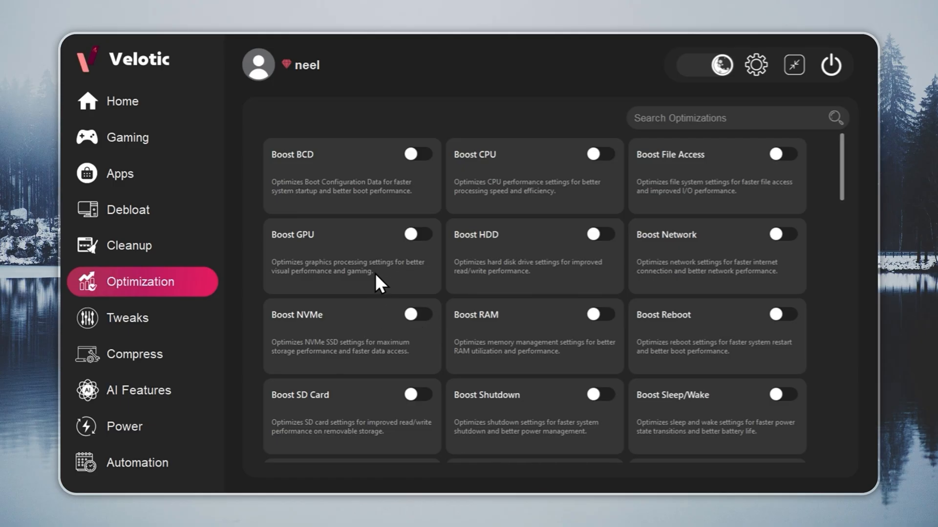
left_click(127, 318)
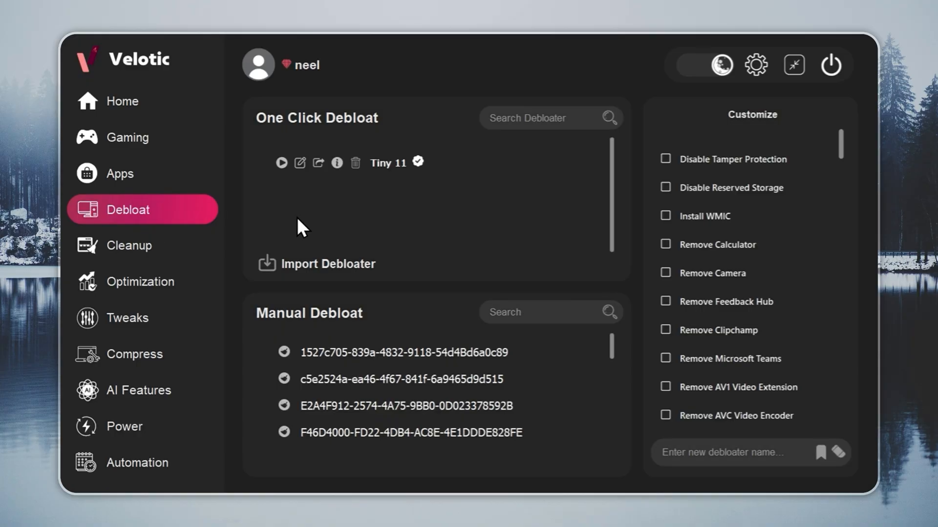
Step: Review the Power, Compress and AI Features pages (all AI features off), returning to Home
left_click(119, 174)
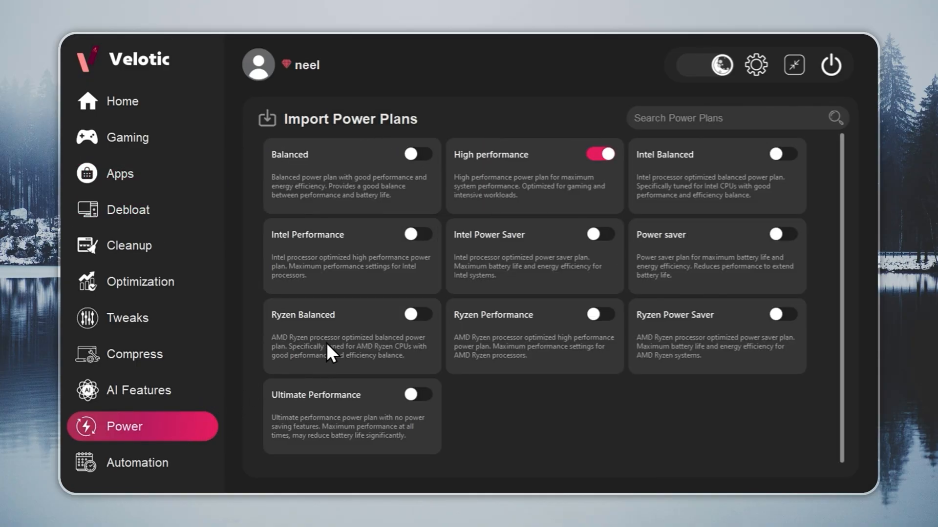
mouse_move(238, 353)
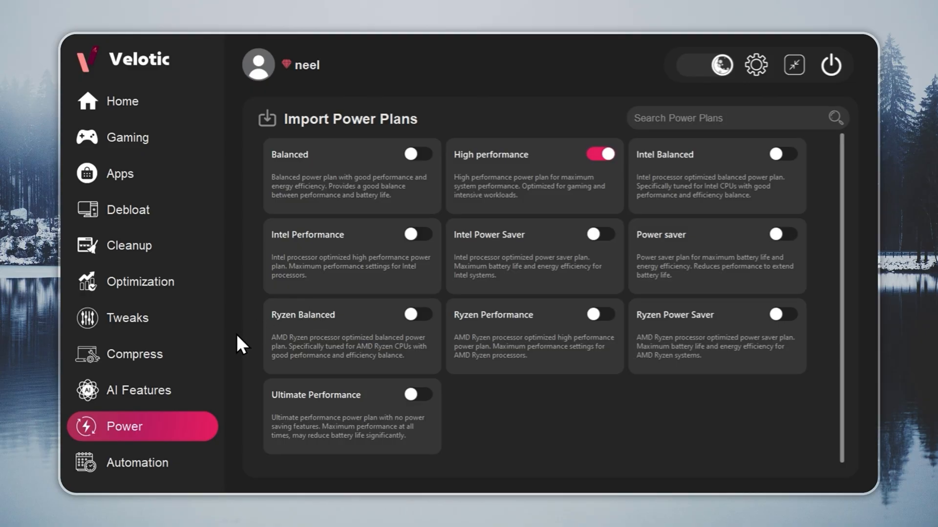
left_click(135, 354)
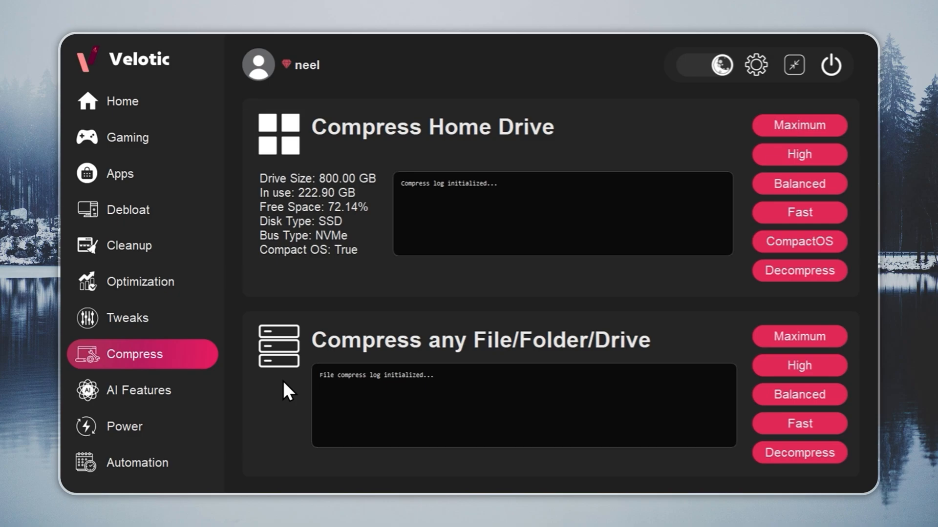
left_click(138, 391)
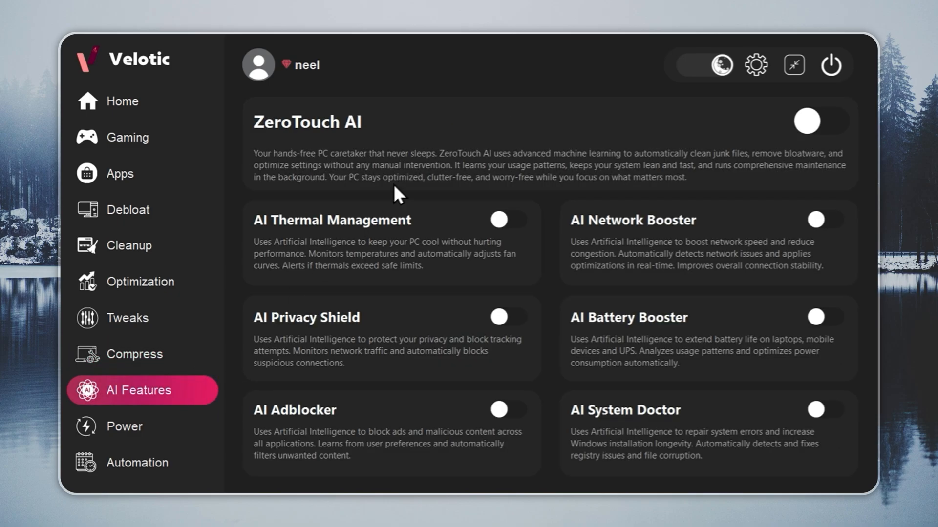
mouse_move(560, 422)
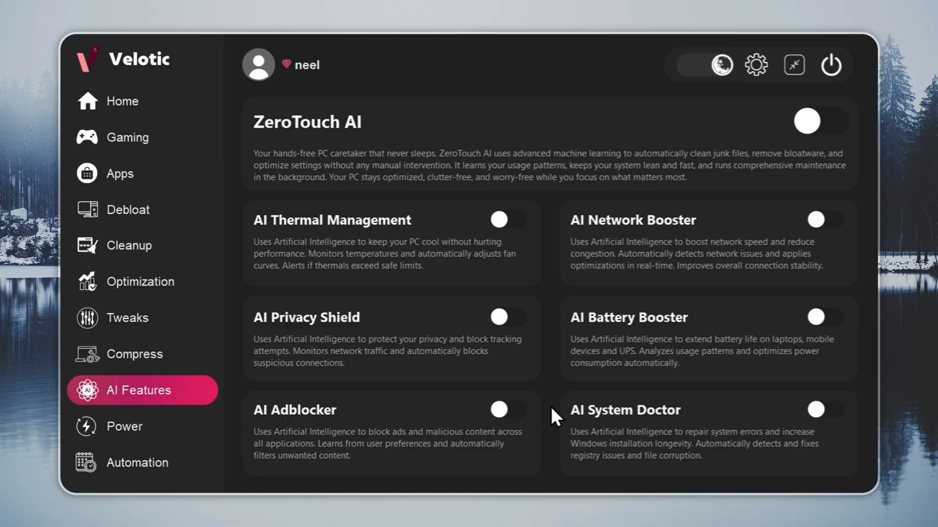
mouse_move(506, 496)
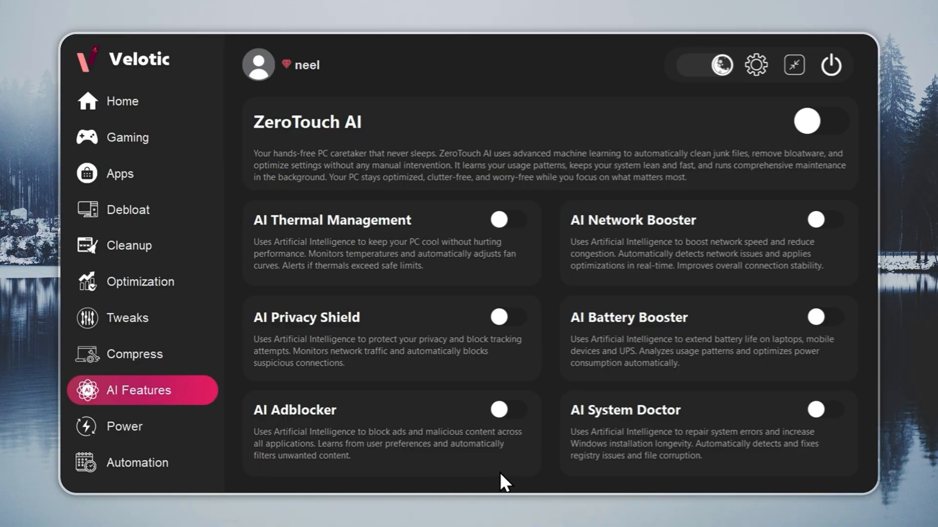
left_click(122, 100)
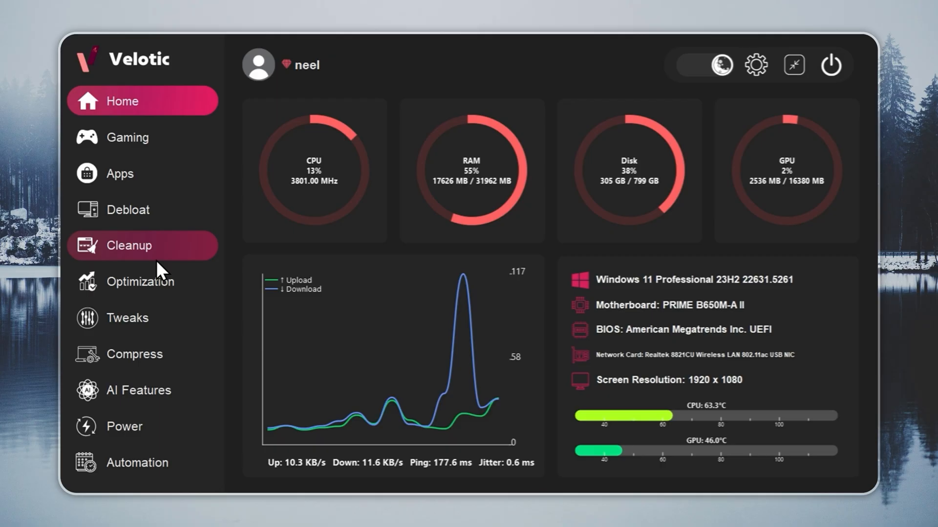
Step: Run the Tiny 11 one-click debloat and dismiss its completion message
left_click(128, 209)
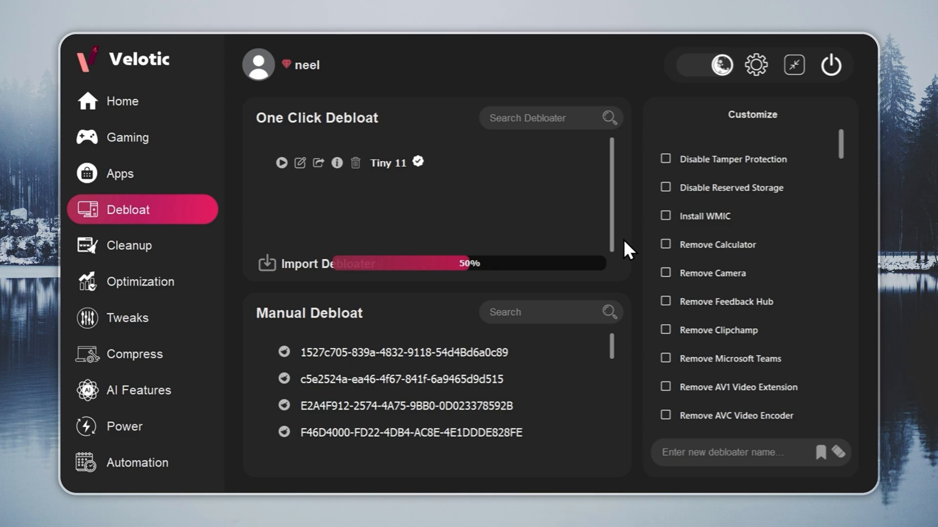
mouse_move(578, 365)
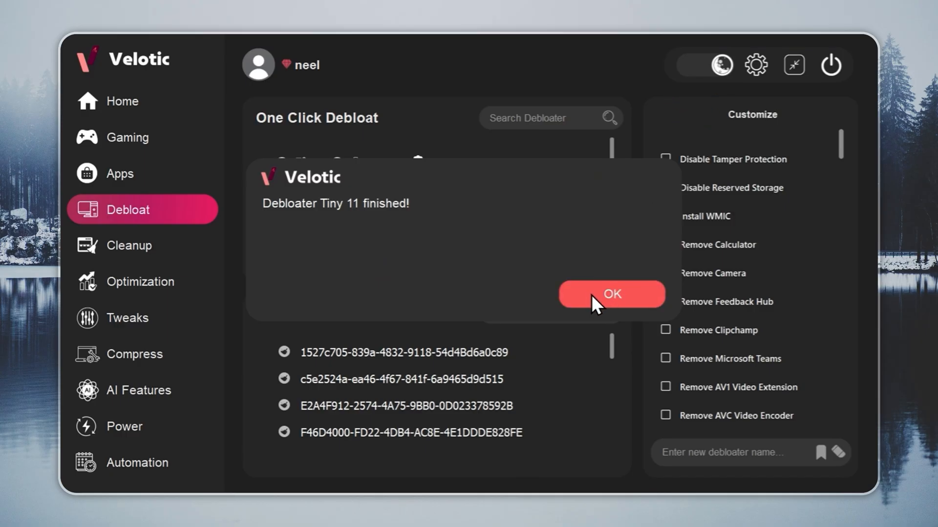
left_click(611, 294)
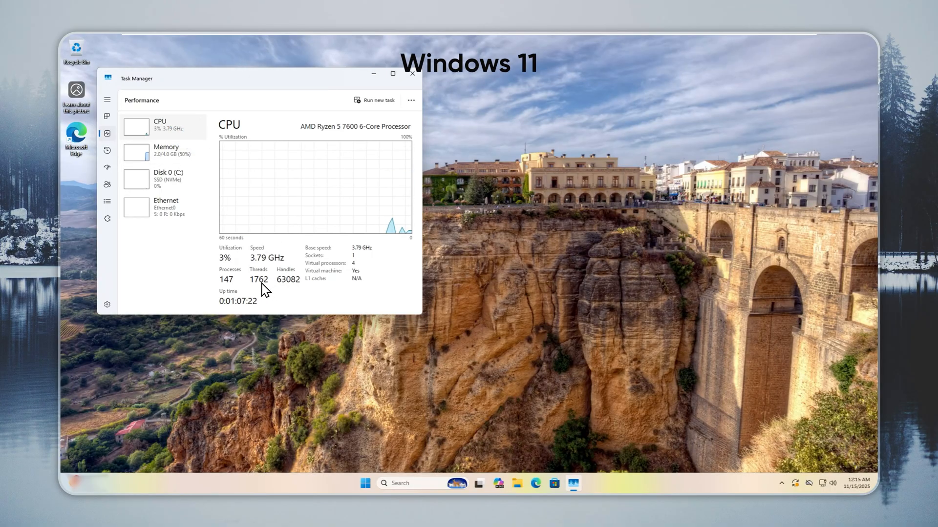
mouse_move(285, 277)
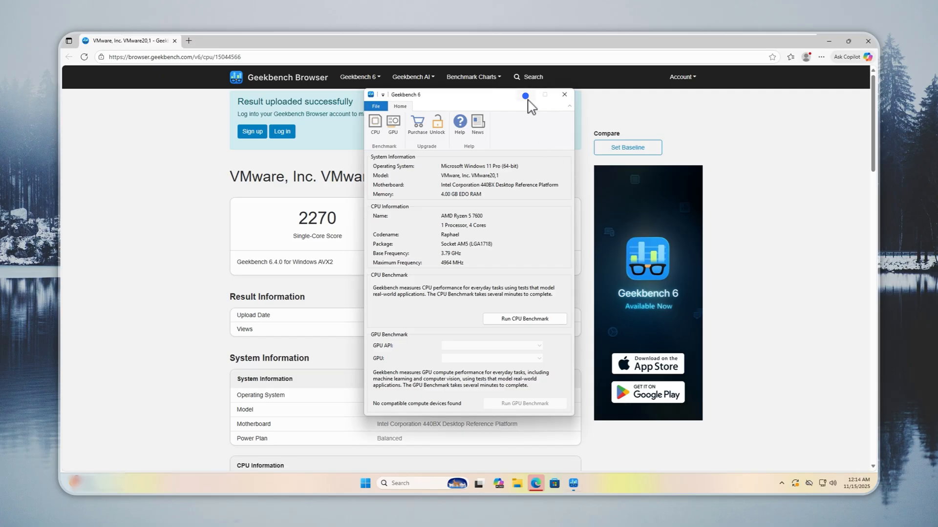
Step: Minimize Geekbench to reveal the Windows 11 result: 2270 single-core, 5872 multi-core
left_click(565, 94)
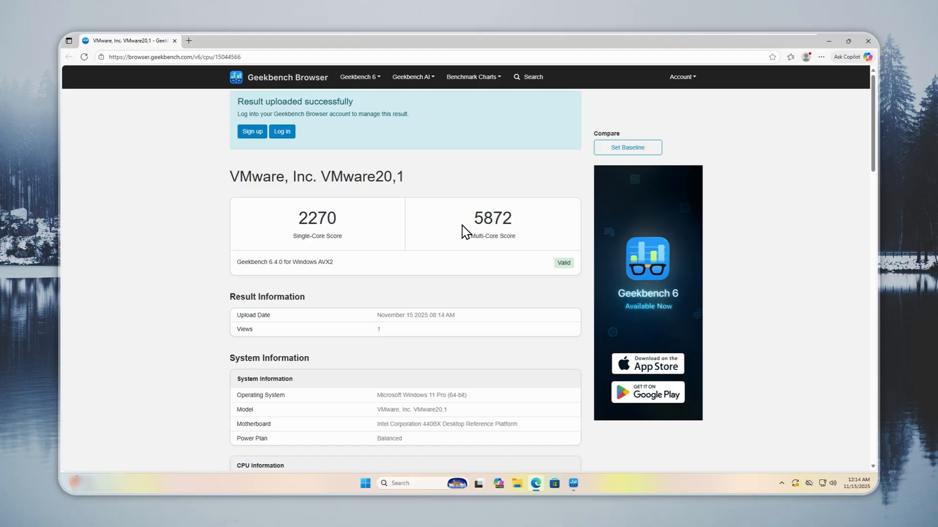
mouse_move(465, 211)
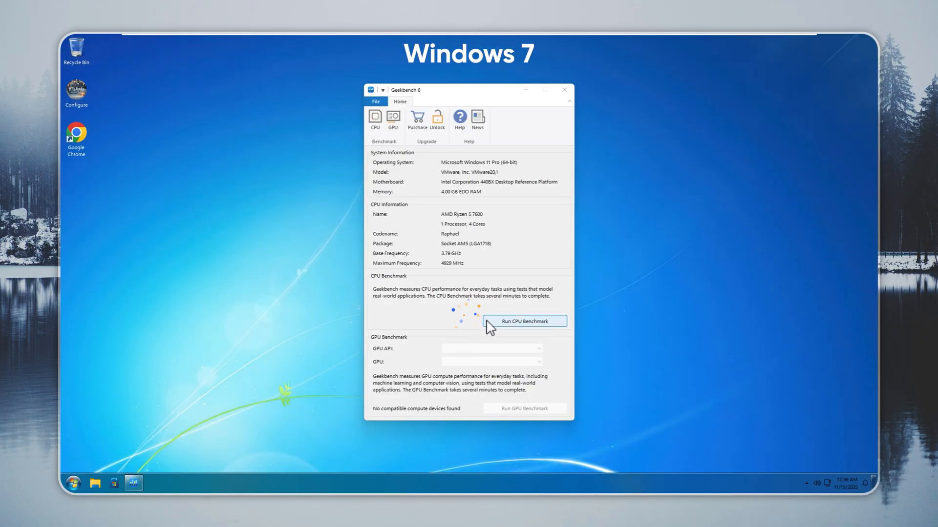
Step: Run the Geekbench 6 CPU benchmark on Windows 7 Remastered, scoring 2417 single-core and 6583 multi-core
left_click(524, 321)
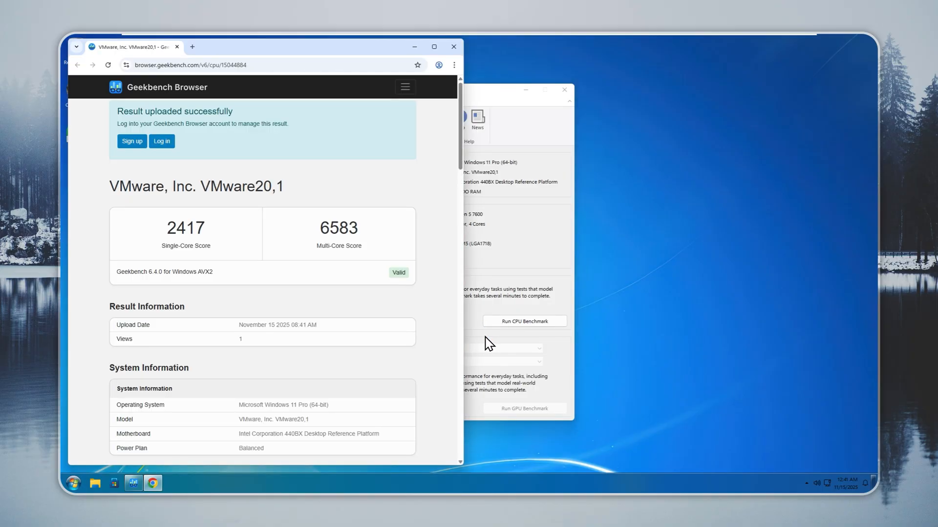
mouse_move(323, 245)
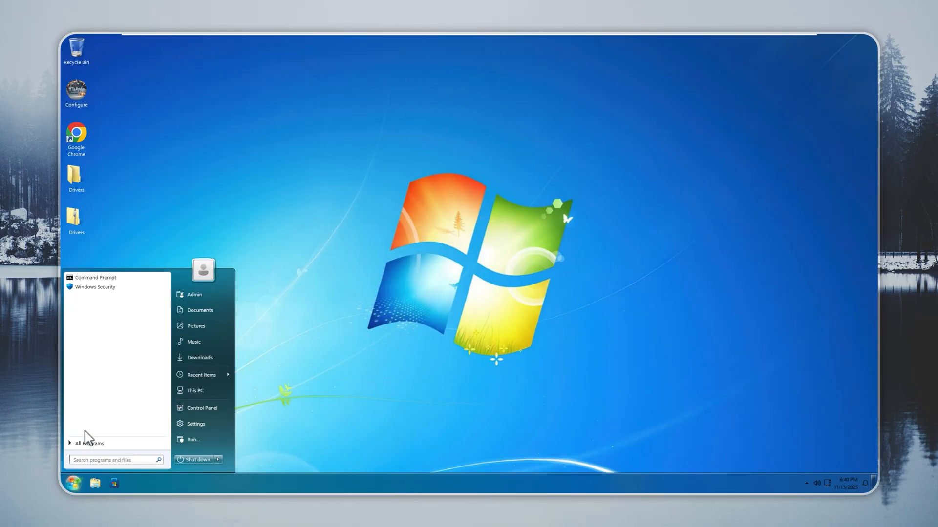
mouse_move(149, 311)
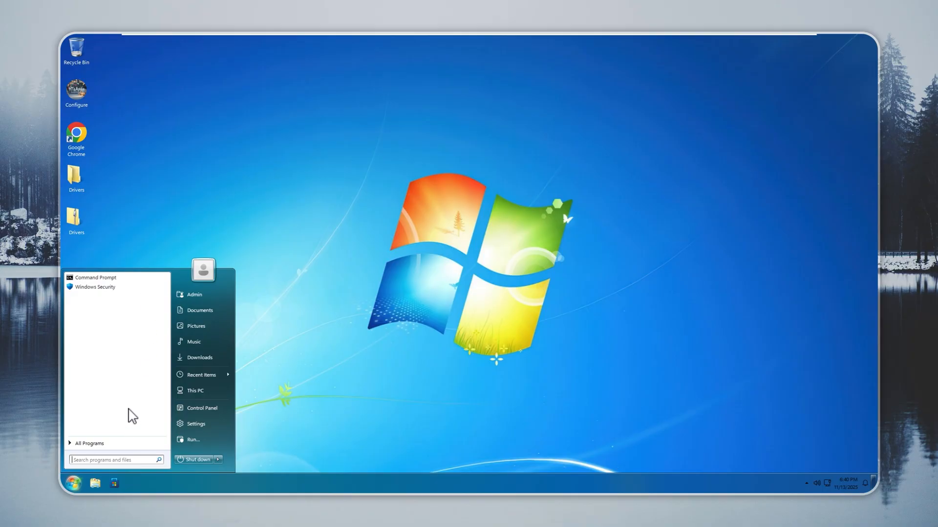
Step: Review Windows Security's virus protection settings, showing real-time and Dev Drive protection off
left_click(95, 287)
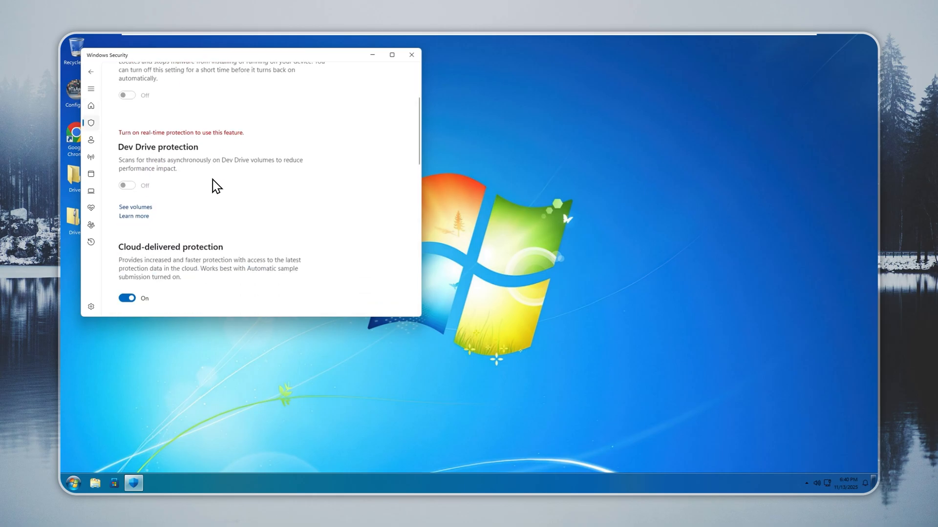
scroll("down", 3)
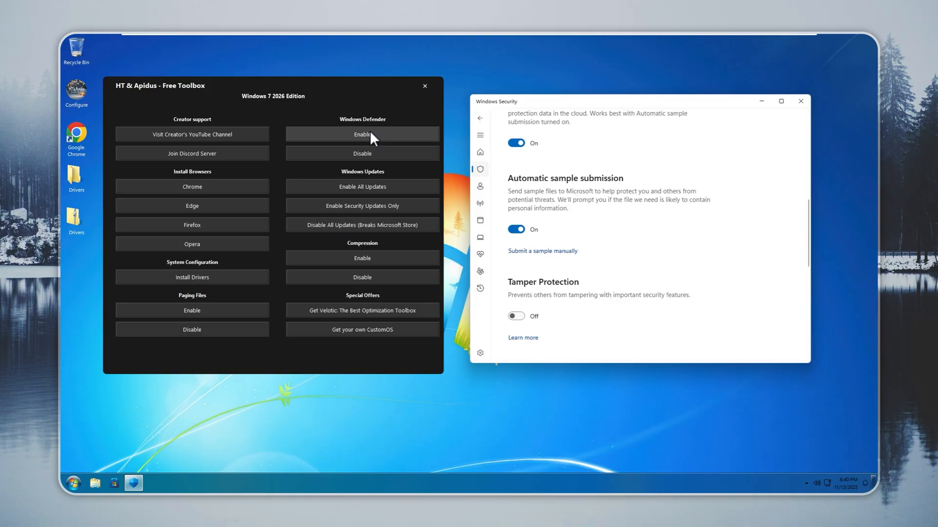
Step: Re-enable Windows Defender from the toolbox and confirm real-time protection on, no action needed
left_click(361, 134)
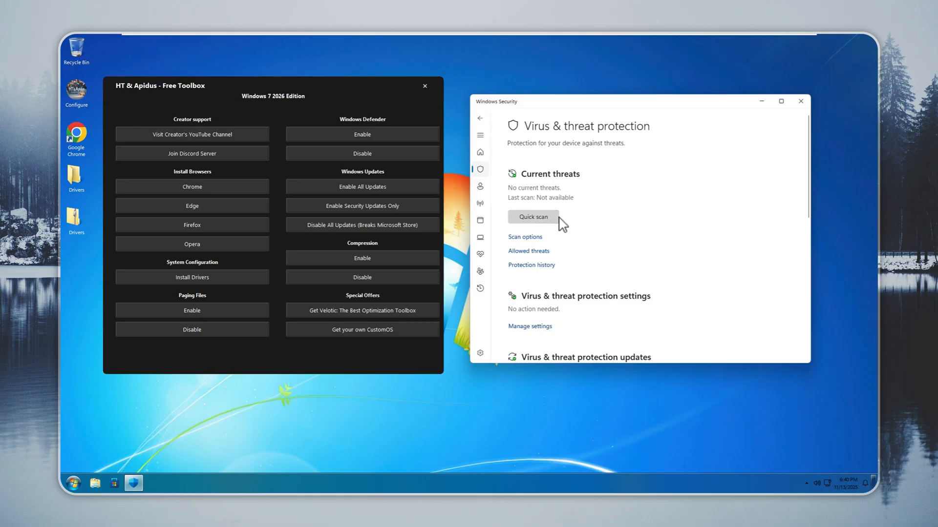
left_click(530, 326)
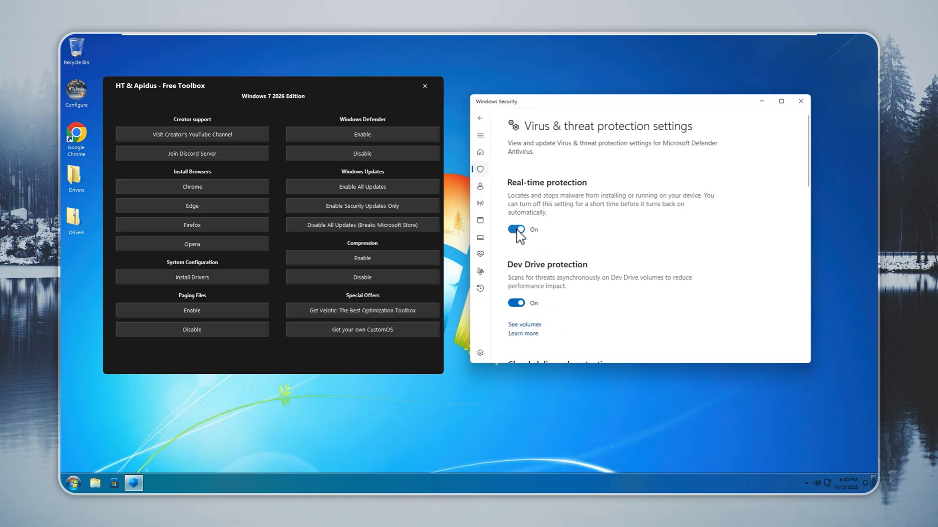
left_click(480, 118)
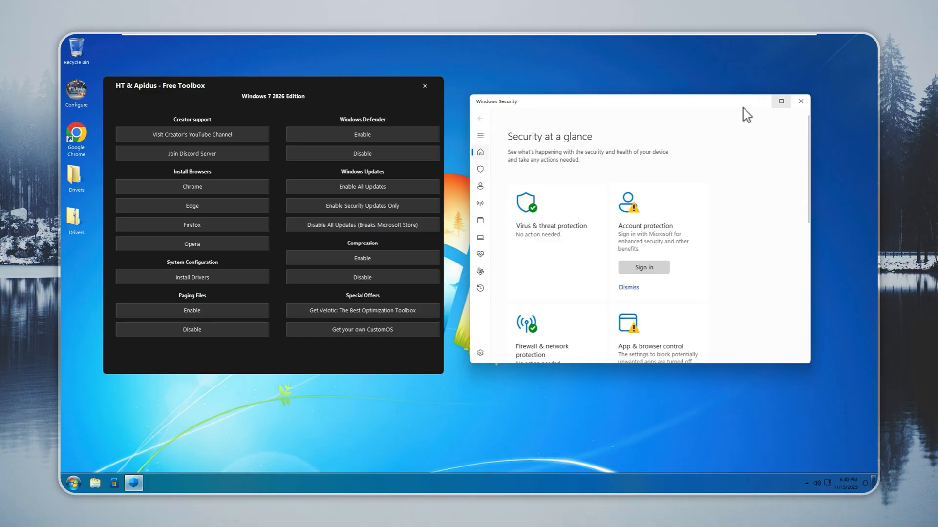
Step: Review the Windows Update page showing updates paused until 12/27/2069, then close Settings
left_click(76, 484)
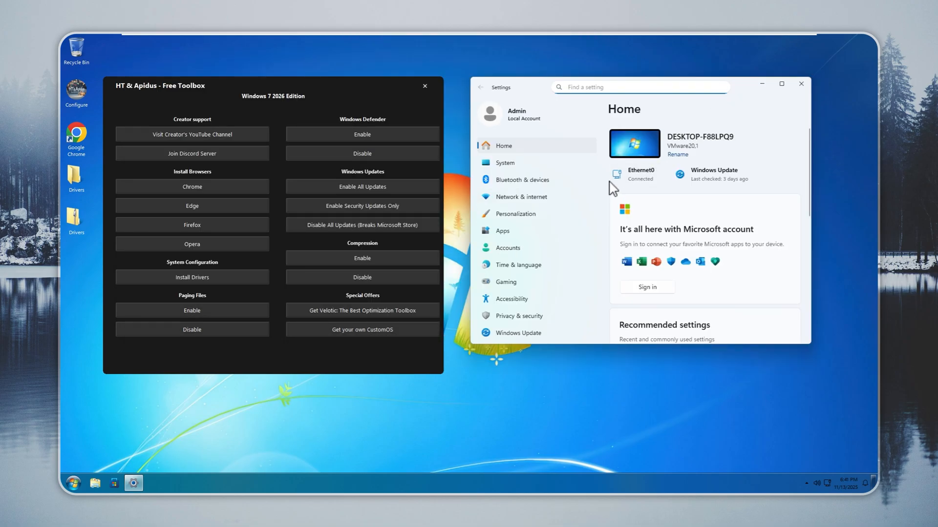
left_click(517, 332)
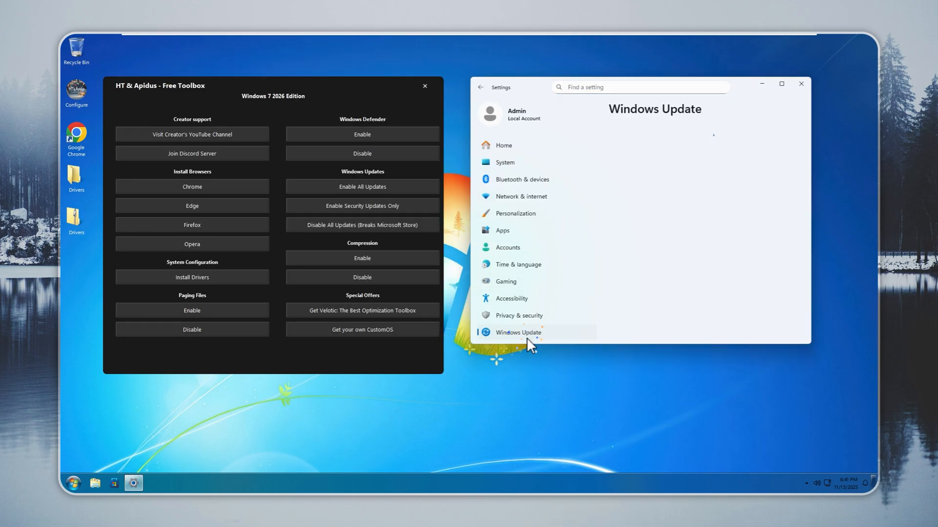
left_click(518, 332)
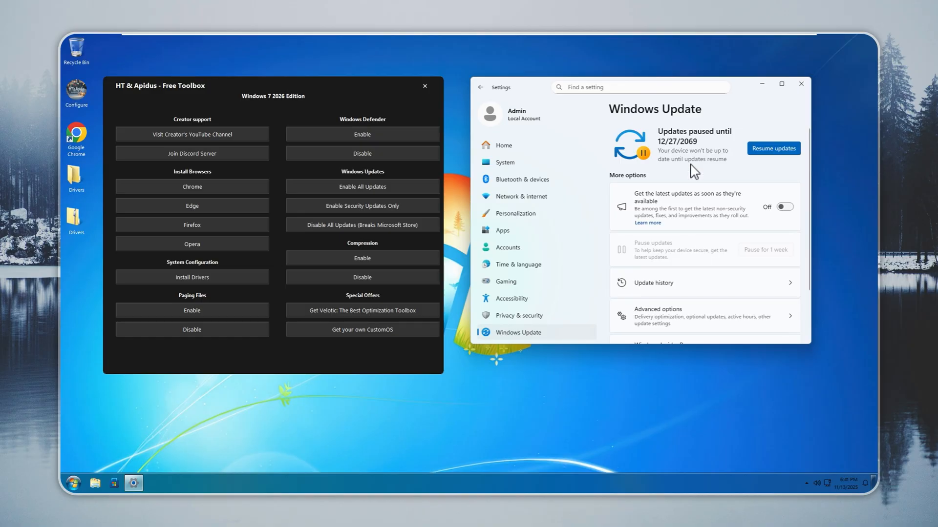
mouse_move(771, 156)
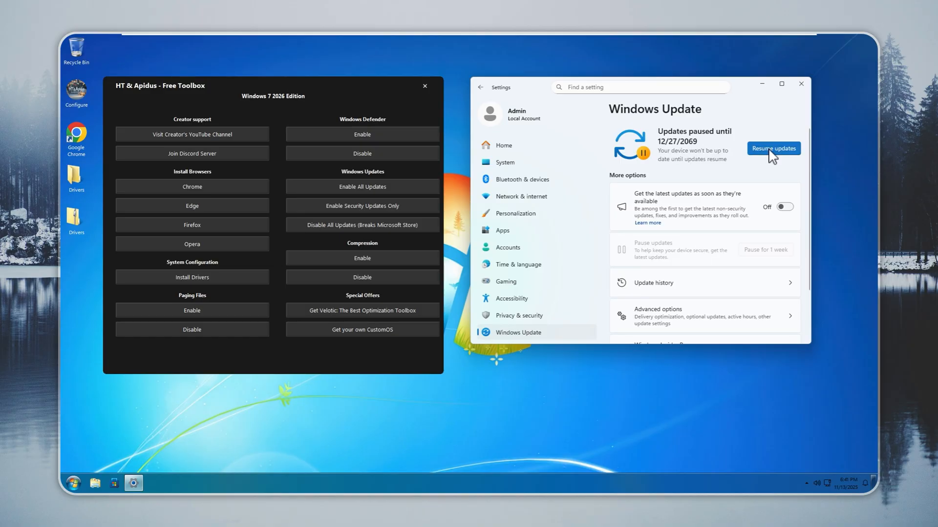
mouse_move(781, 156)
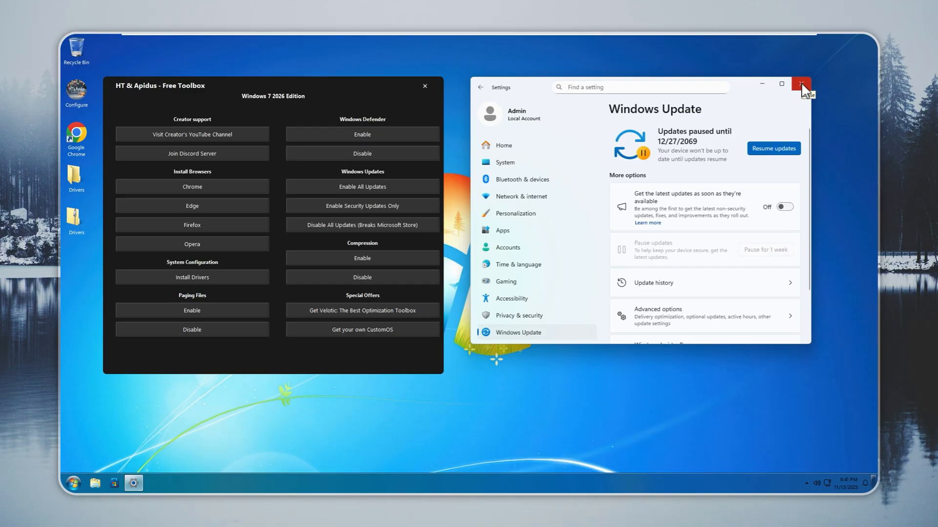
left_click(800, 84)
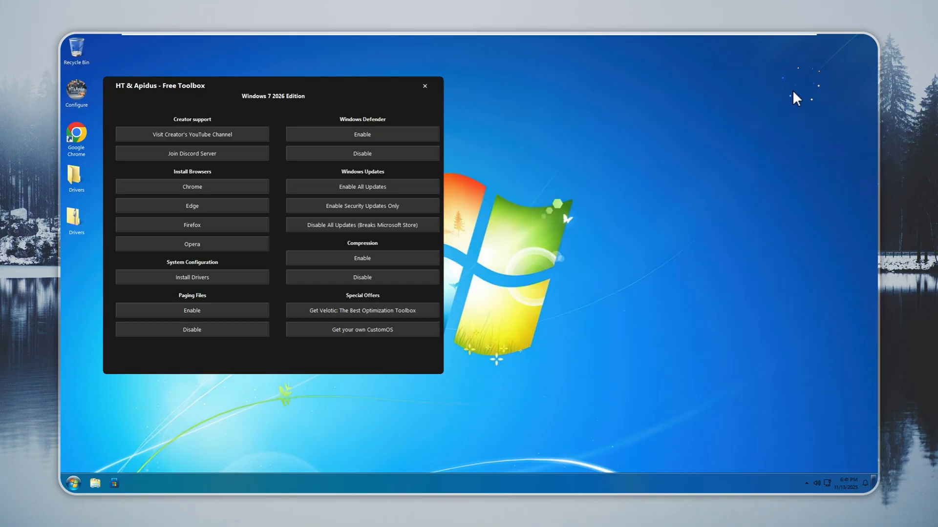
mouse_move(136, 486)
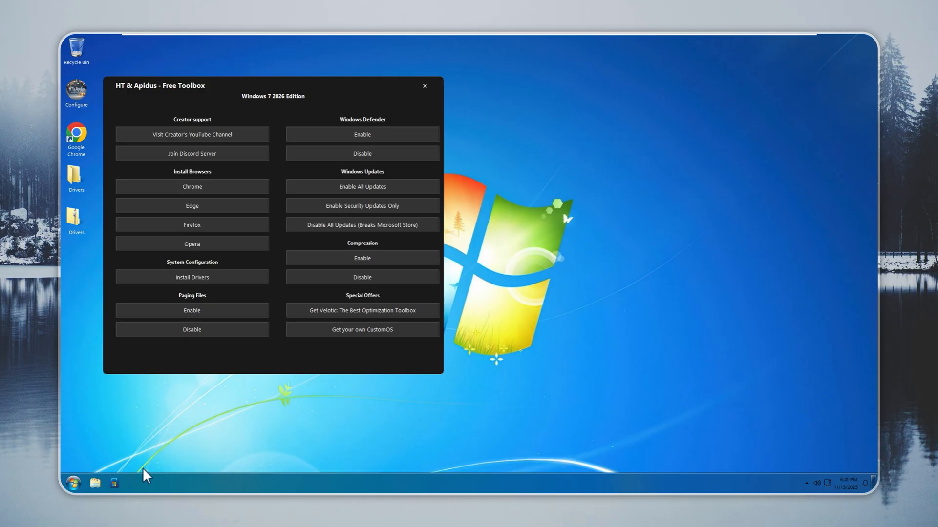
Step: Search the Microsoft Store for 'not' and choose the Windows Notepad listing
left_click(423, 86)
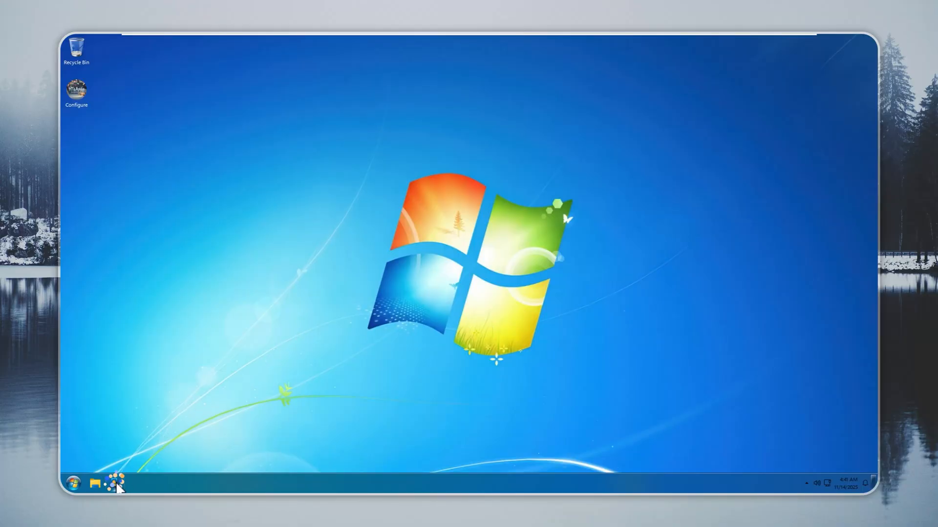
left_click(113, 478)
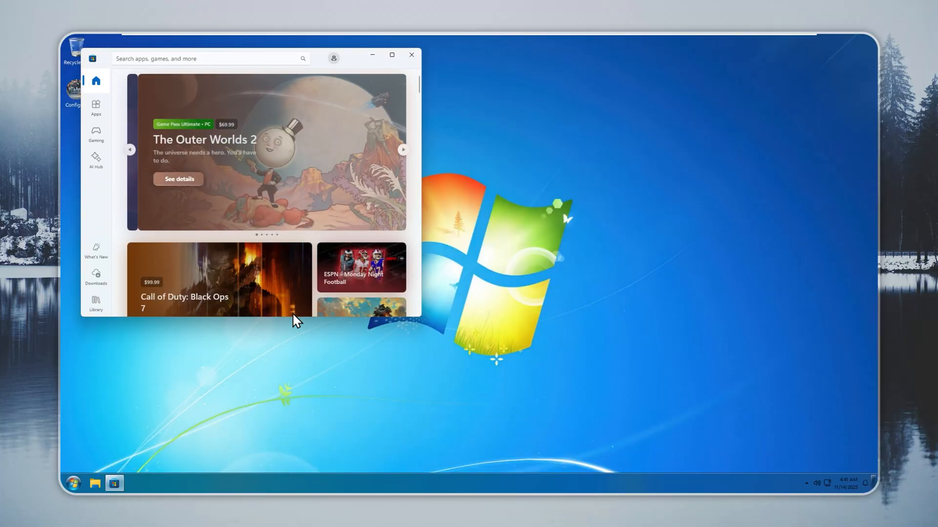
left_click(200, 59)
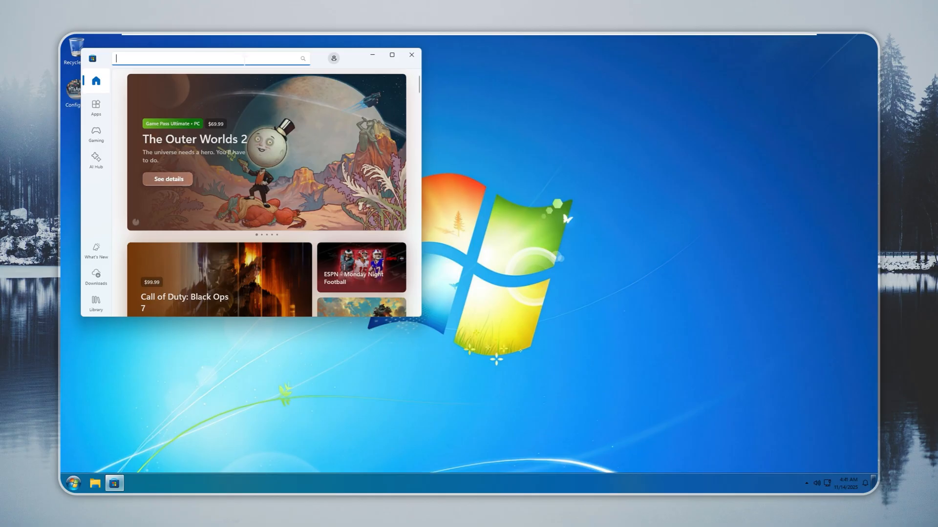
type("not")
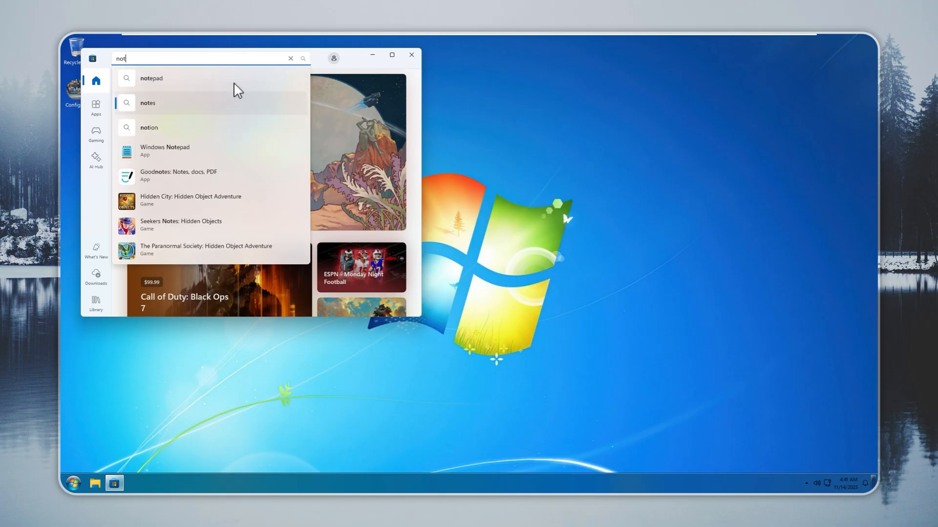
left_click(164, 151)
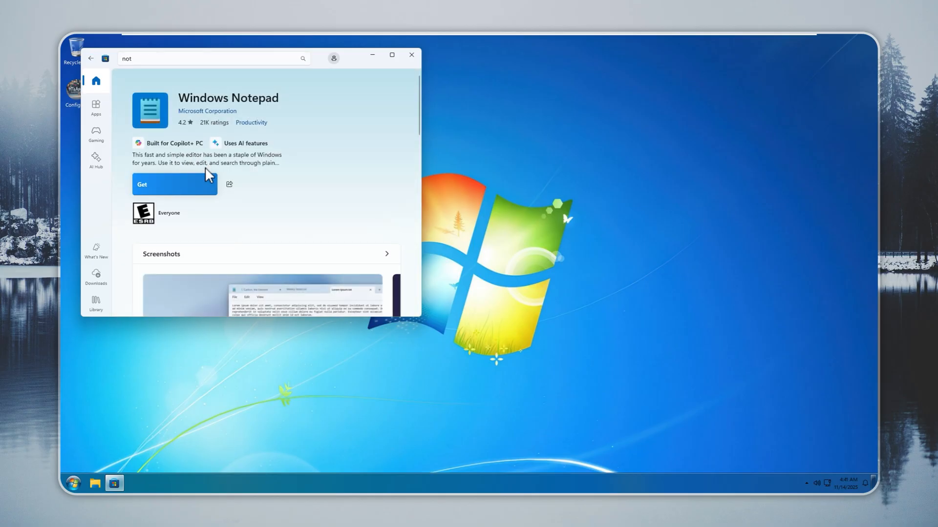
Step: Install Windows Notepad, launch it and type 'Subscribe!' before closing
left_click(173, 184)
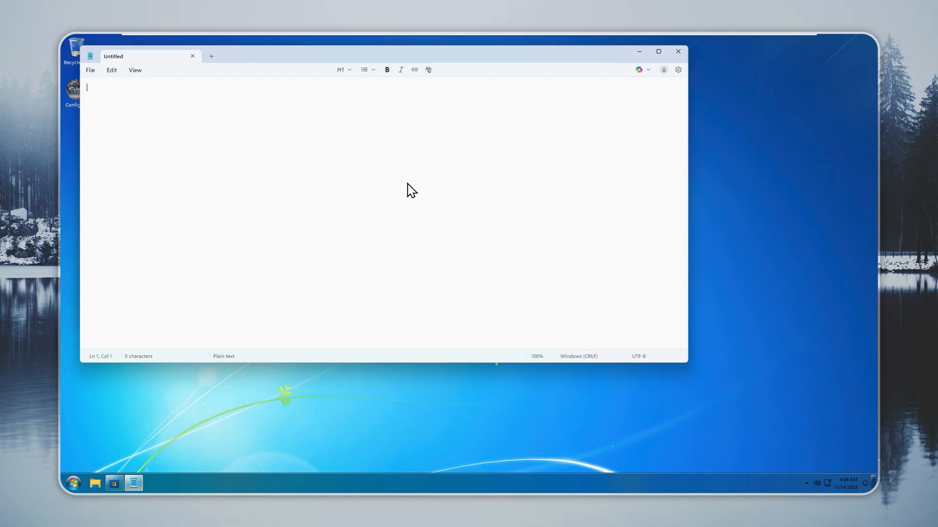
type("Subscribe!")
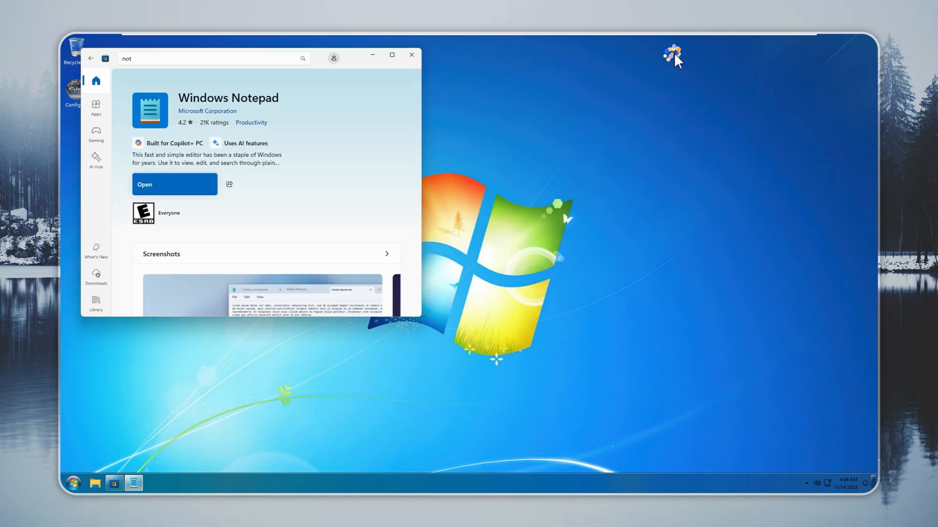
left_click(411, 55)
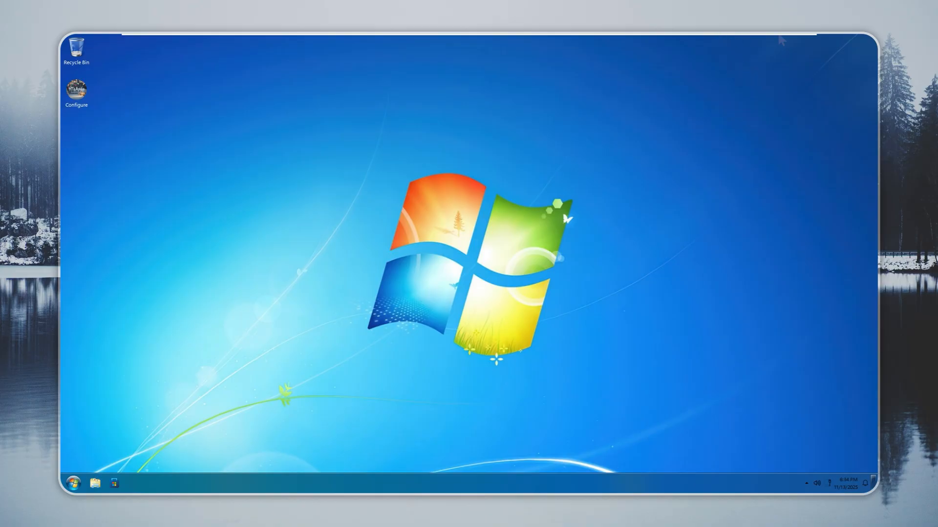
mouse_move(412, 382)
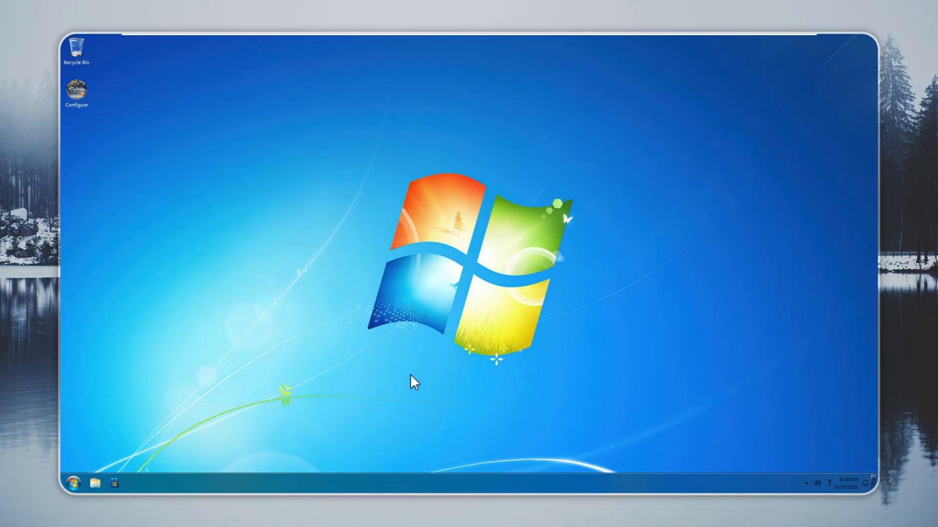
mouse_move(128, 457)
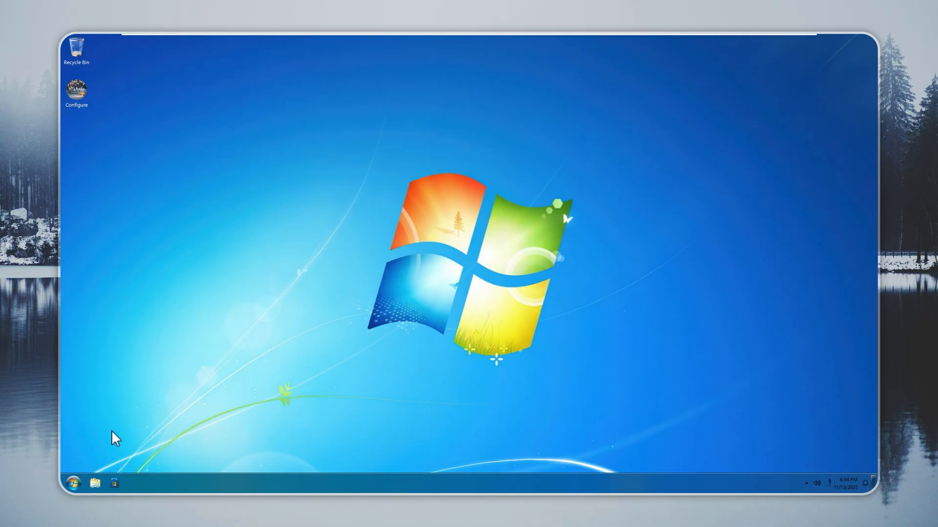
Step: Launch File Explorer from the taskbar to its Home page
left_click(94, 484)
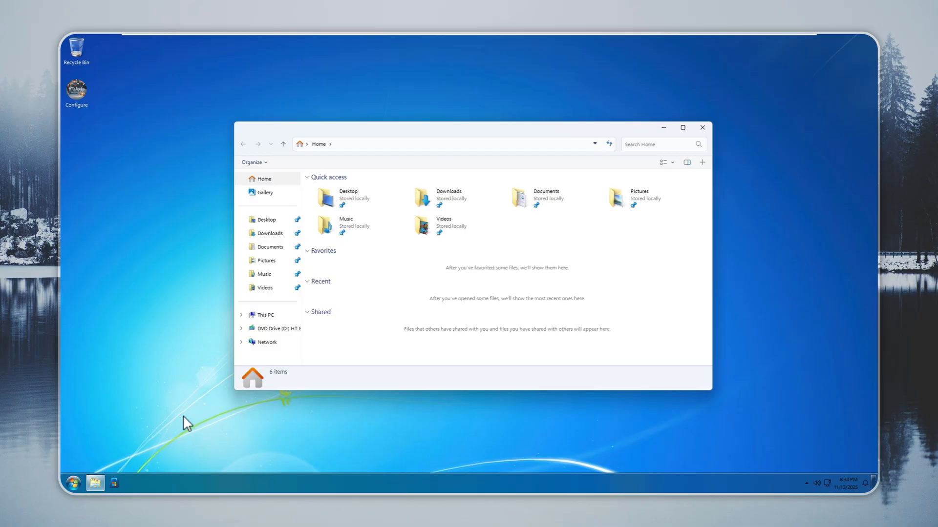